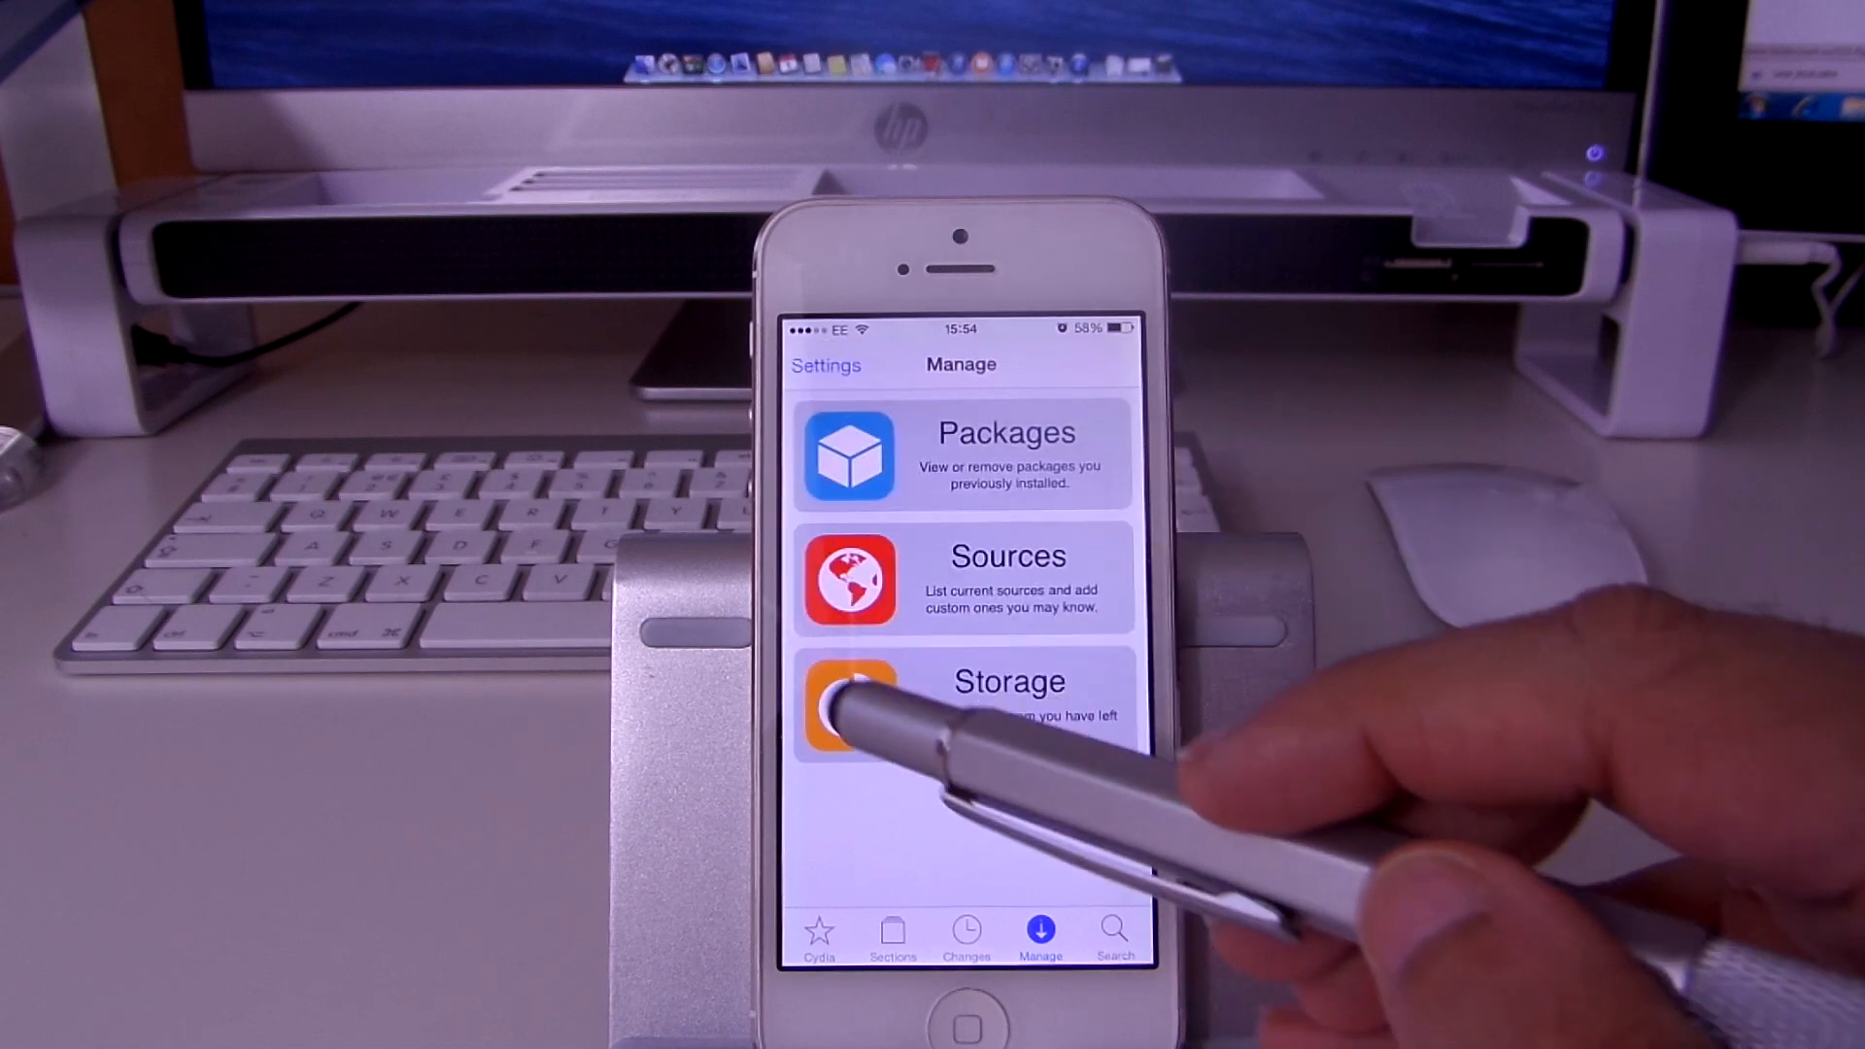
# Open Vertex in Settings, view its Toggles list, and return to the Vertex options.
pyautogui.click(966, 578)
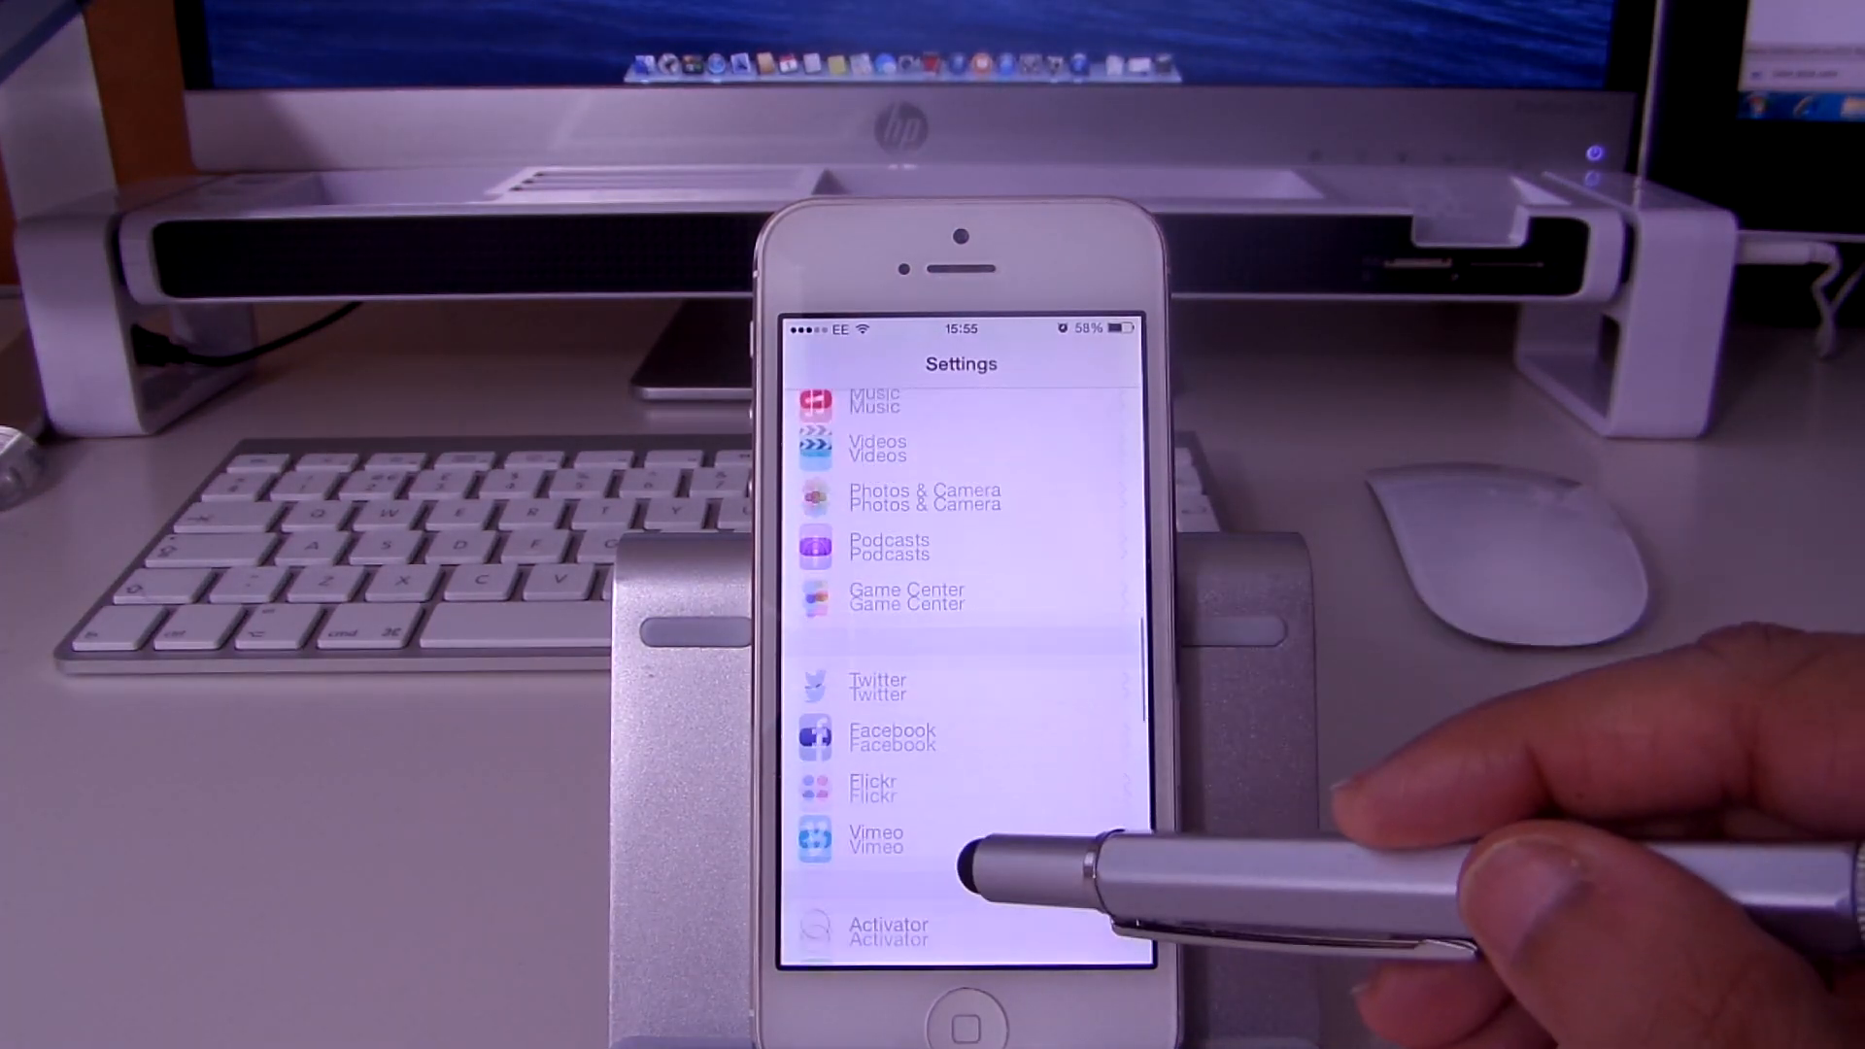
pyautogui.scroll(3)
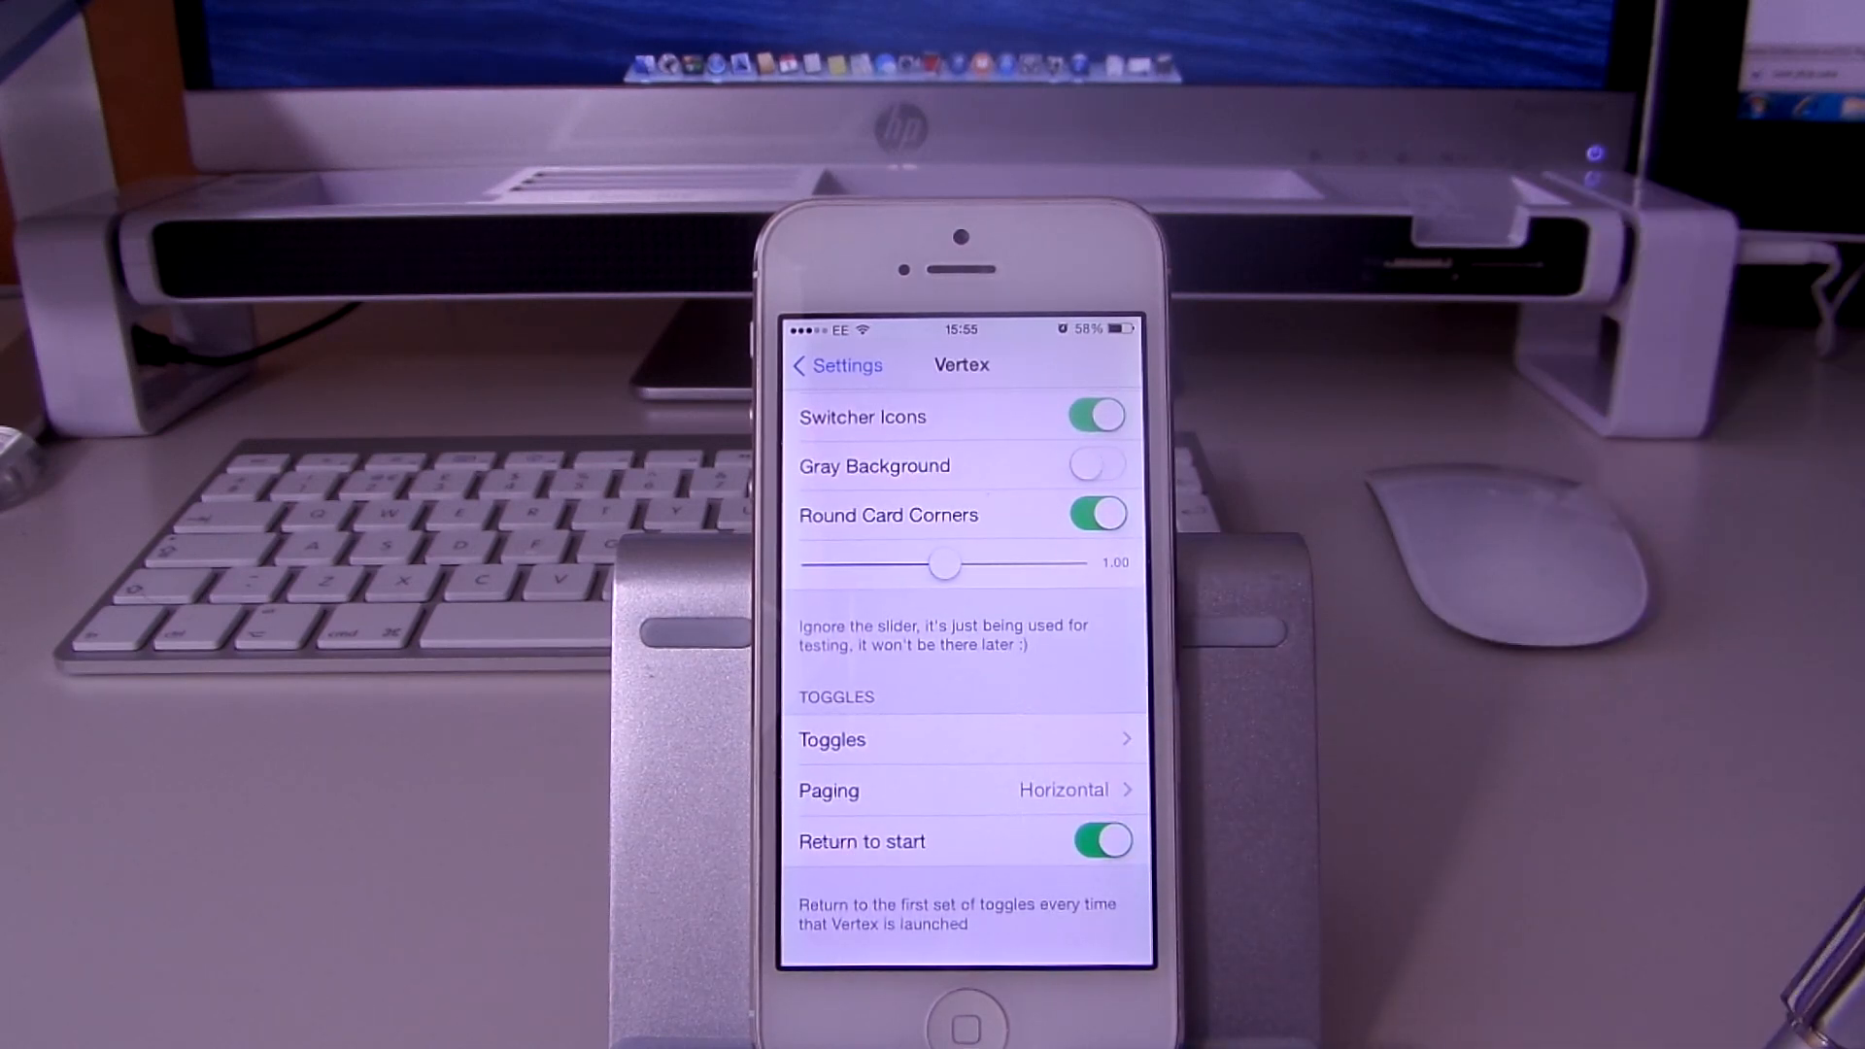
pyautogui.click(832, 738)
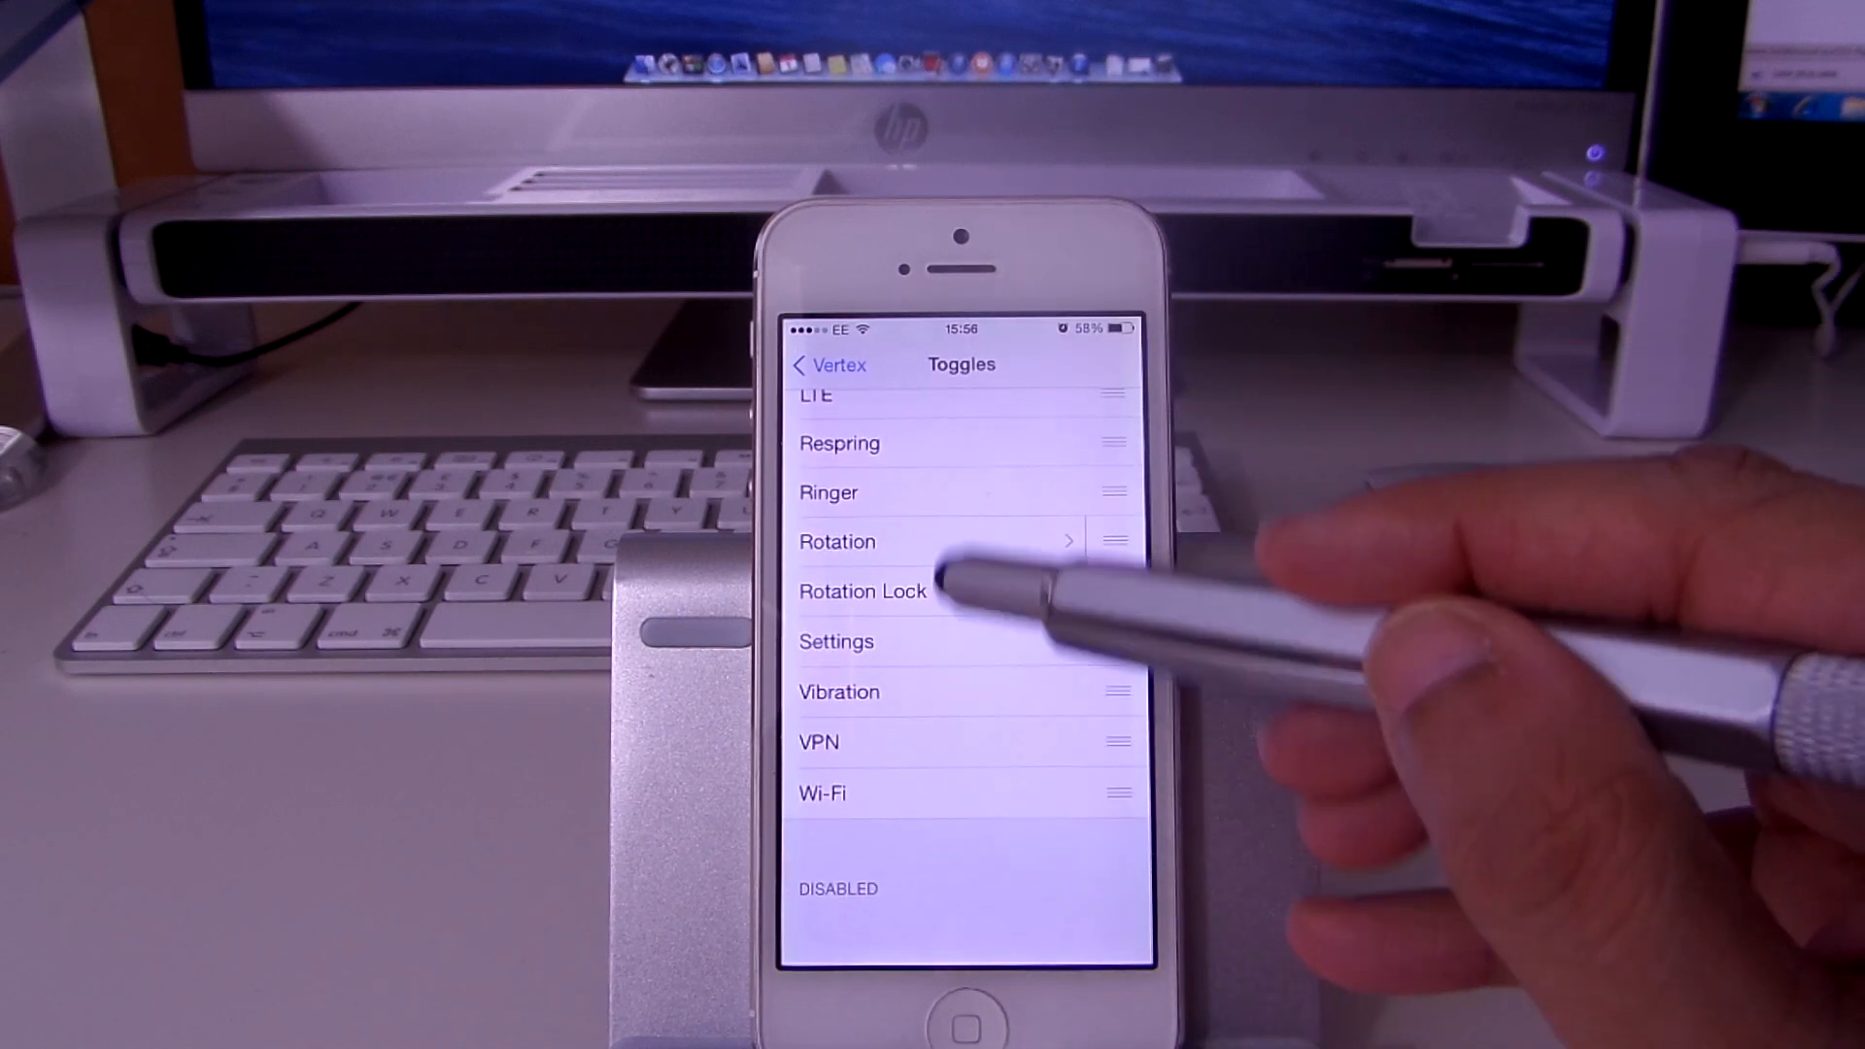
pyautogui.click(827, 365)
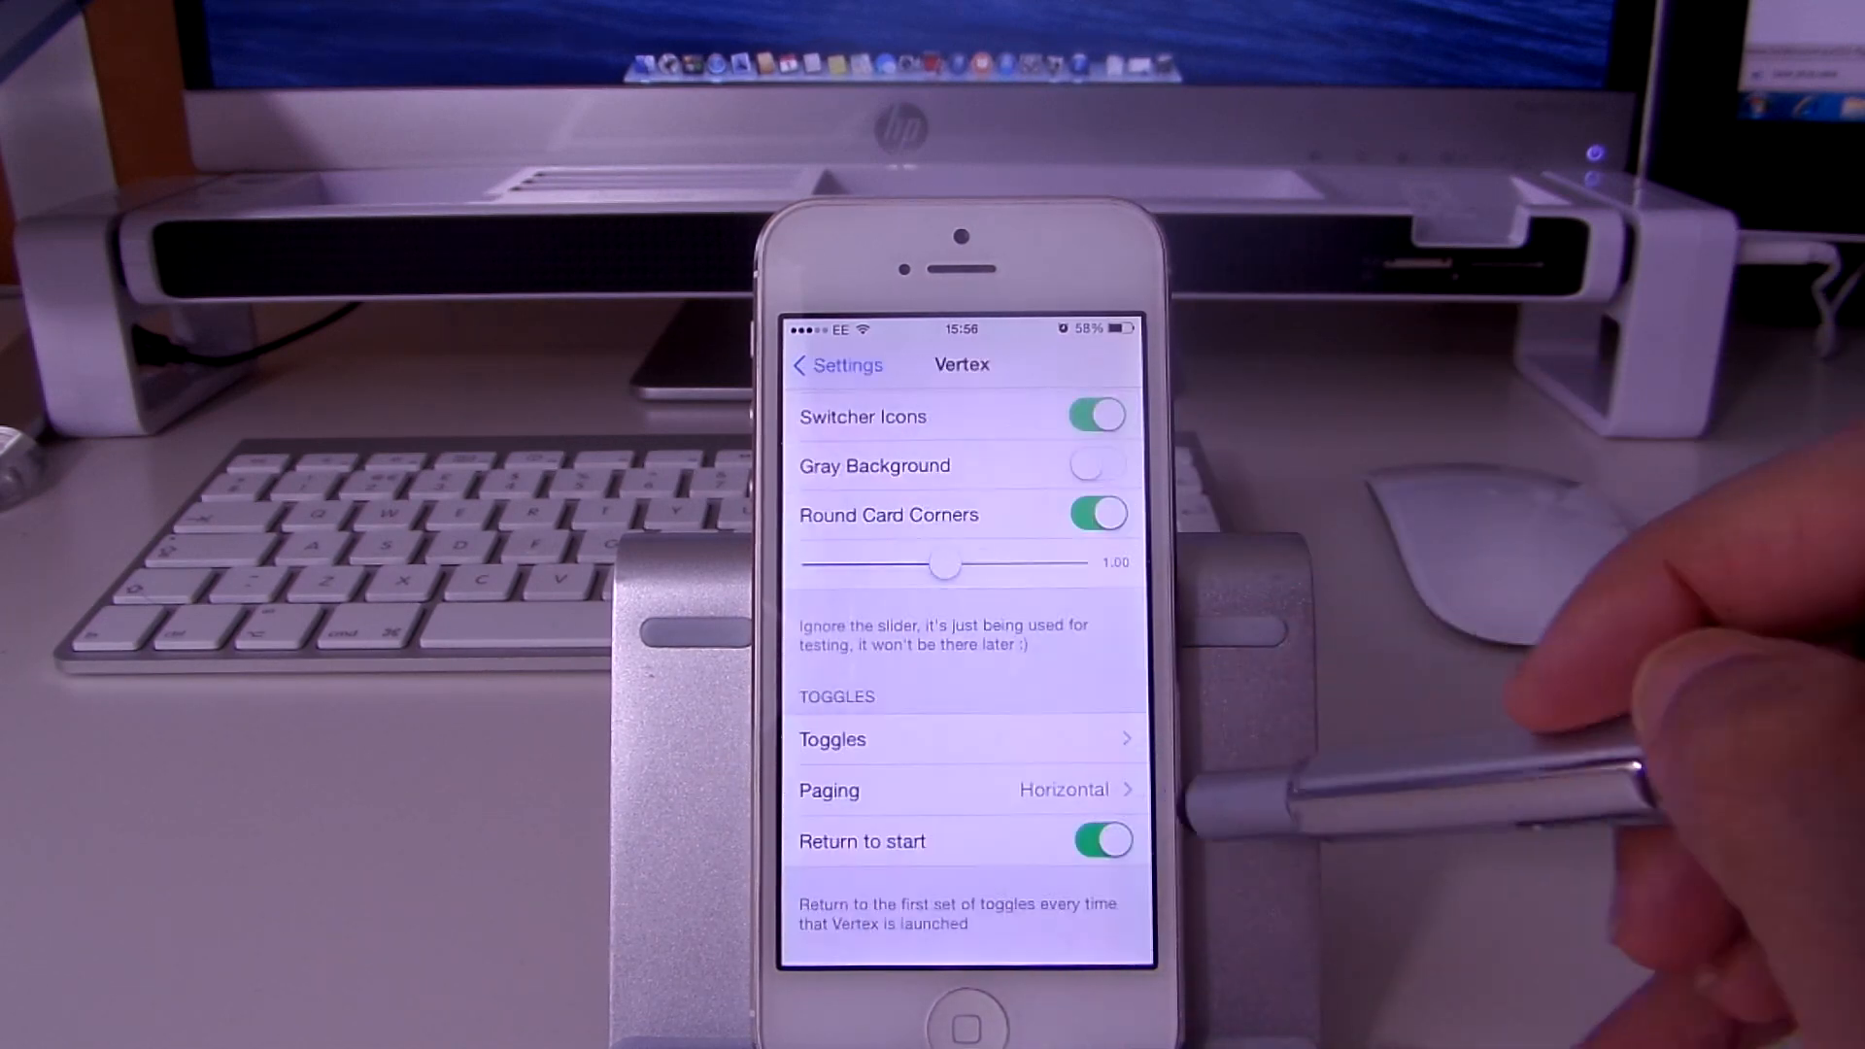